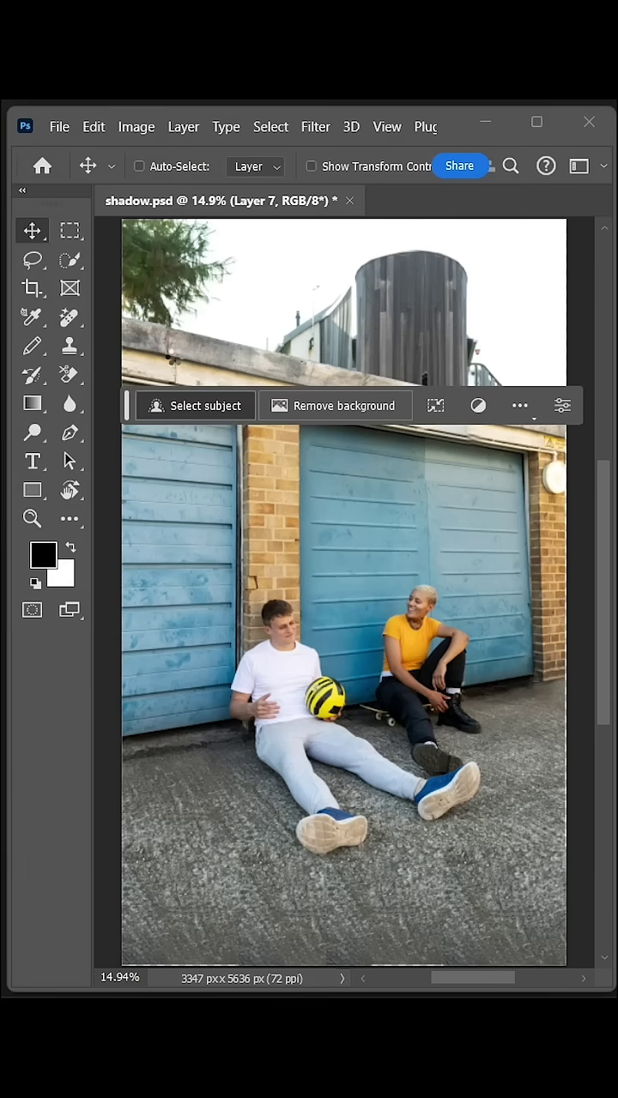
Step: Duplicate Layer 7 with Ctrl+J so Layer 8 sits above it
key("ctrl+j")
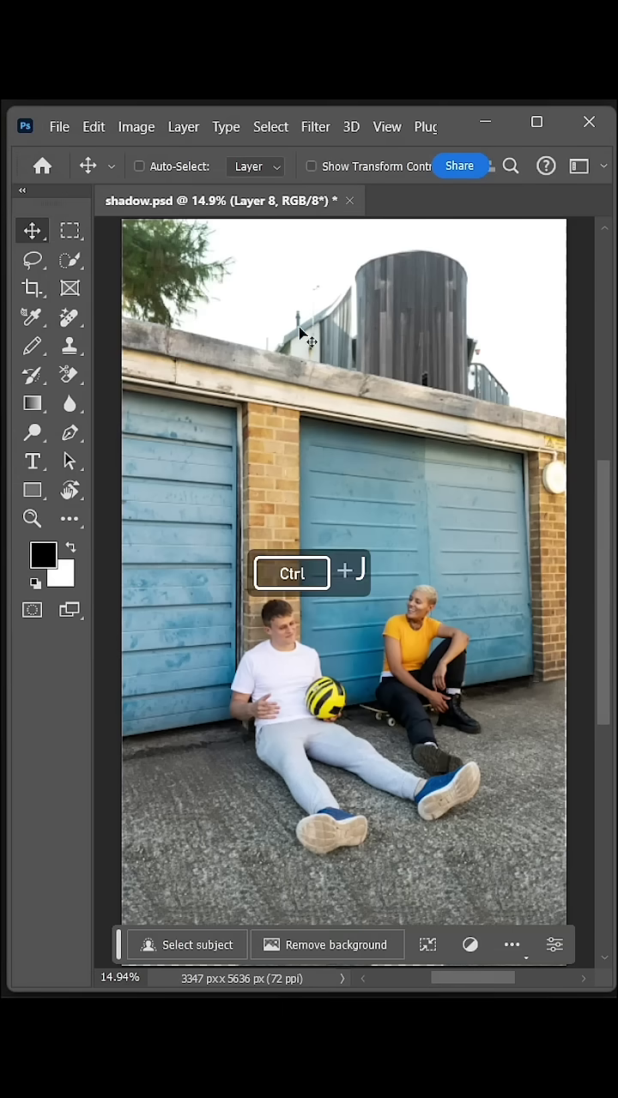
key("ctrl+j")
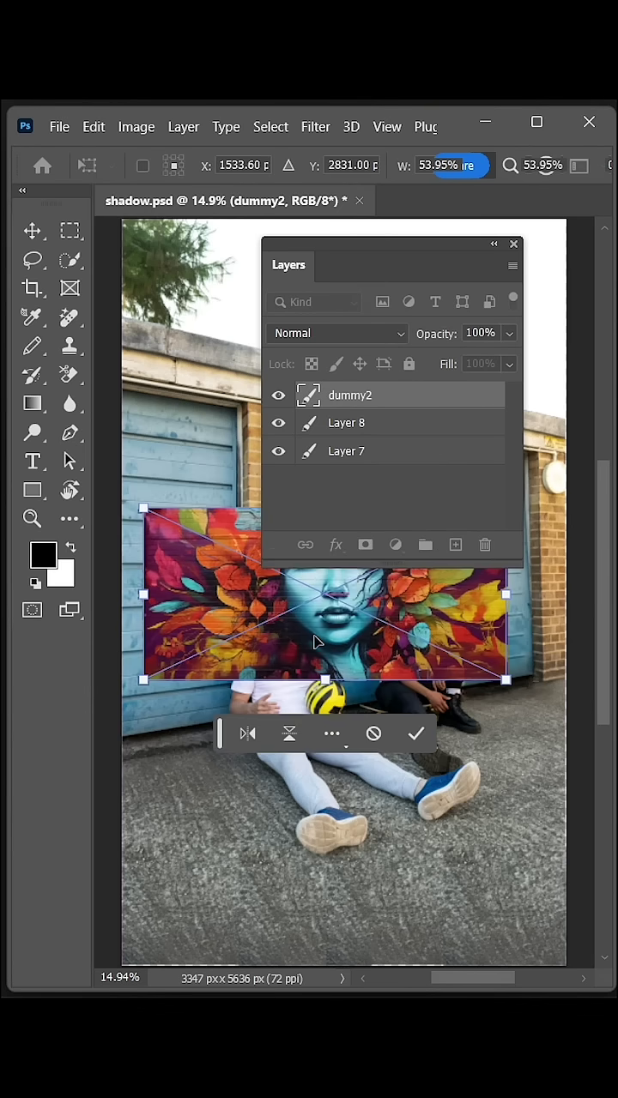
Step: Commit the scaled mural over the garage doors and stack dummy2 below Layer 8
left_click(417, 734)
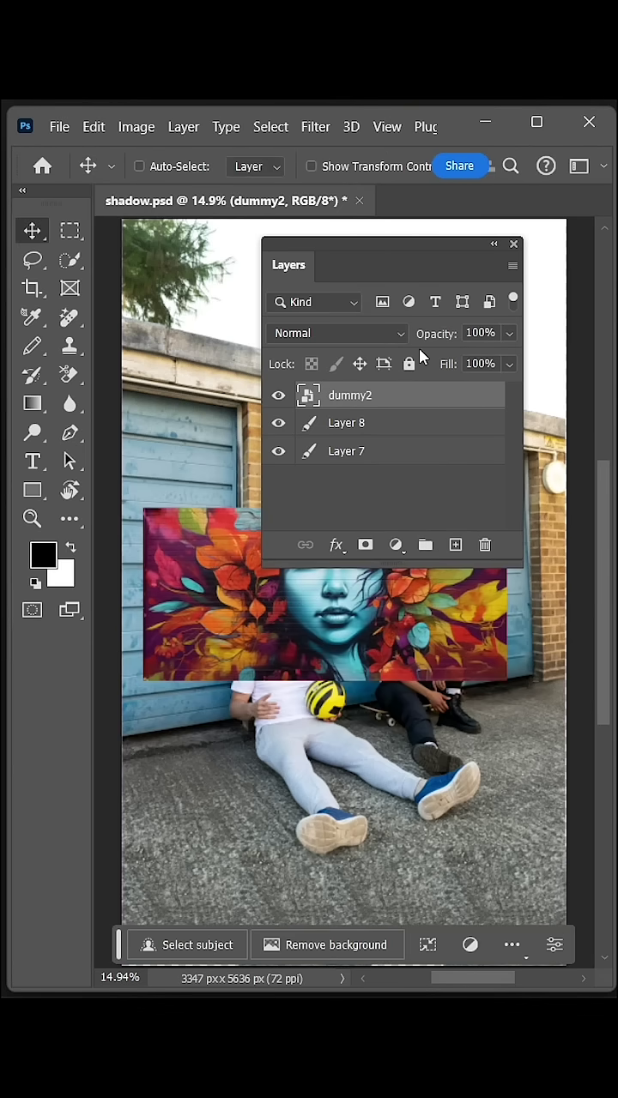
left_click_drag(350, 395, 350, 422)
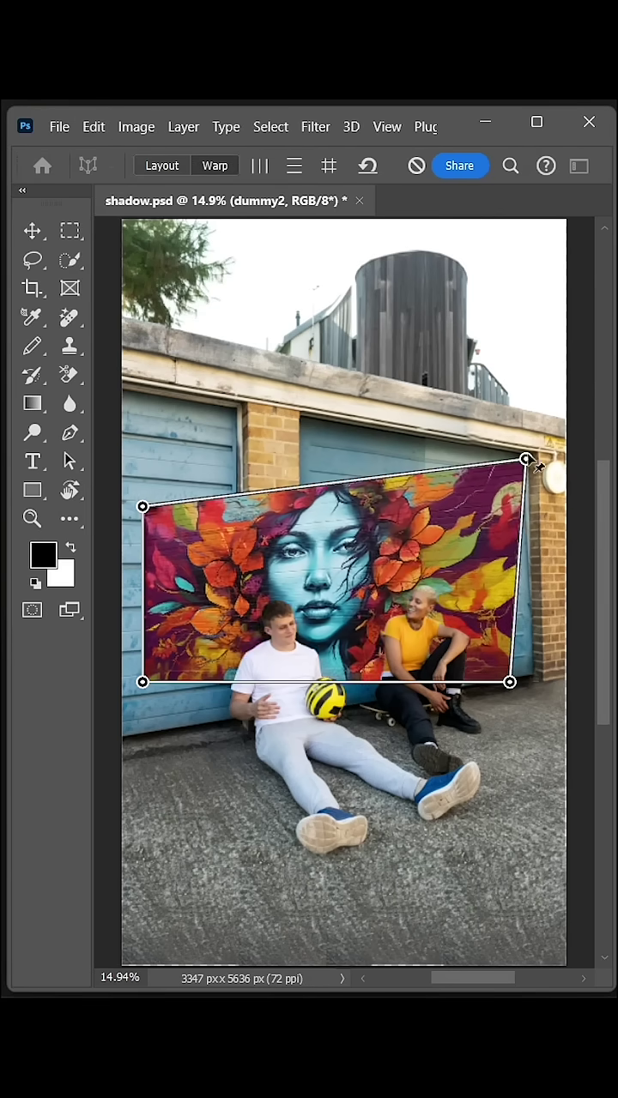
Step: Perspective-warp the mural's corner pin to match the garage wall's angle
left_click_drag(142, 506, 116, 392)
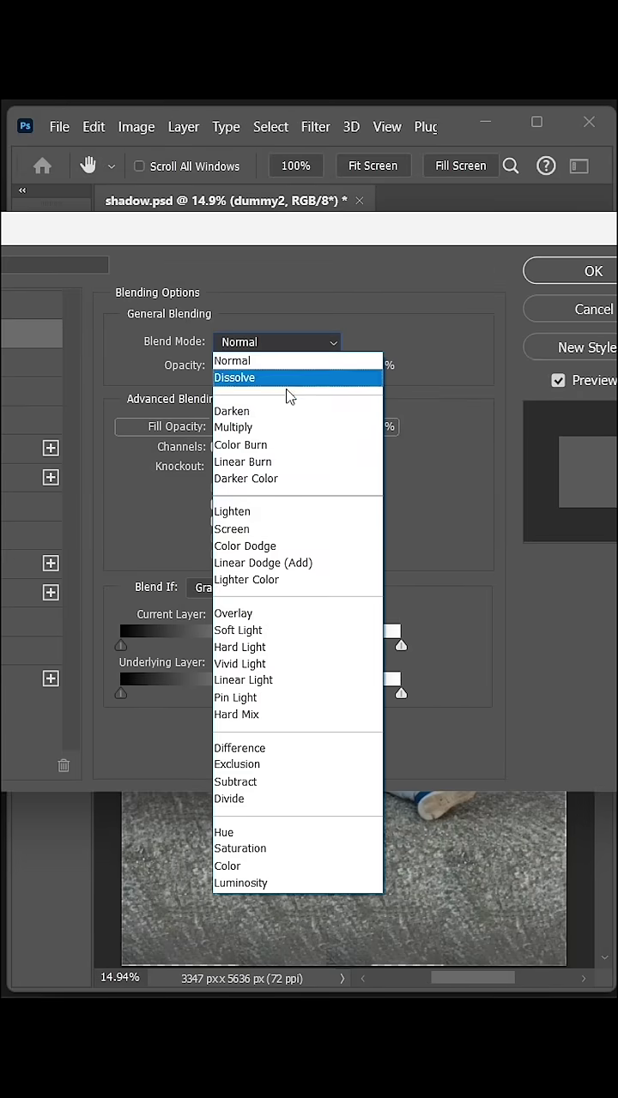
Step: Blend the mural with Multiply and Blend If limits of 234 and 201, then apply
left_click(234, 428)
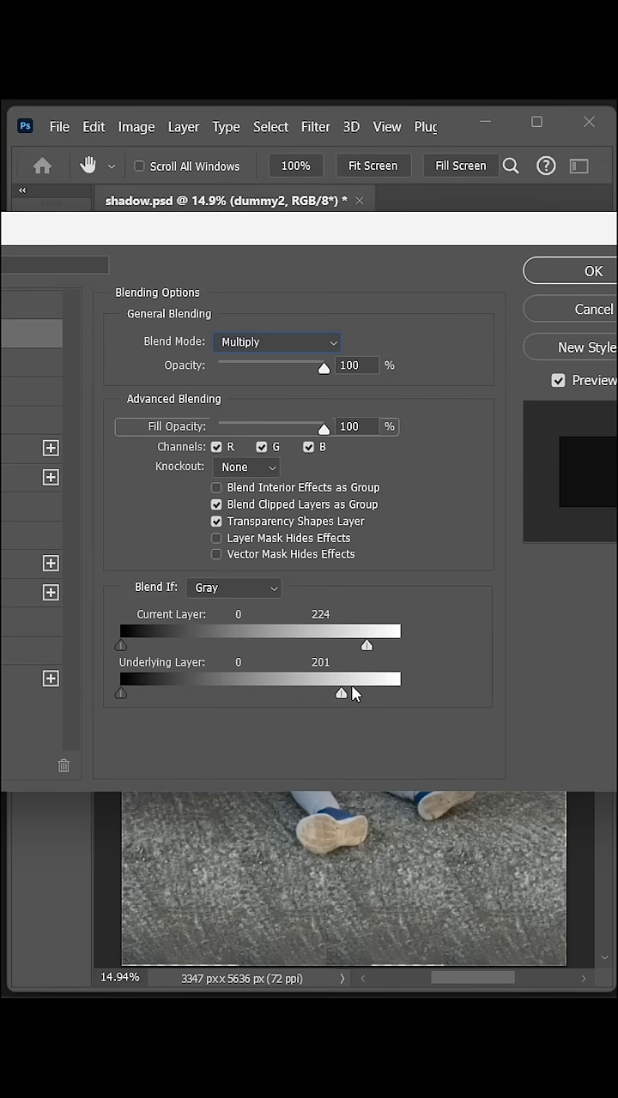
left_click_drag(368, 645, 377, 645)
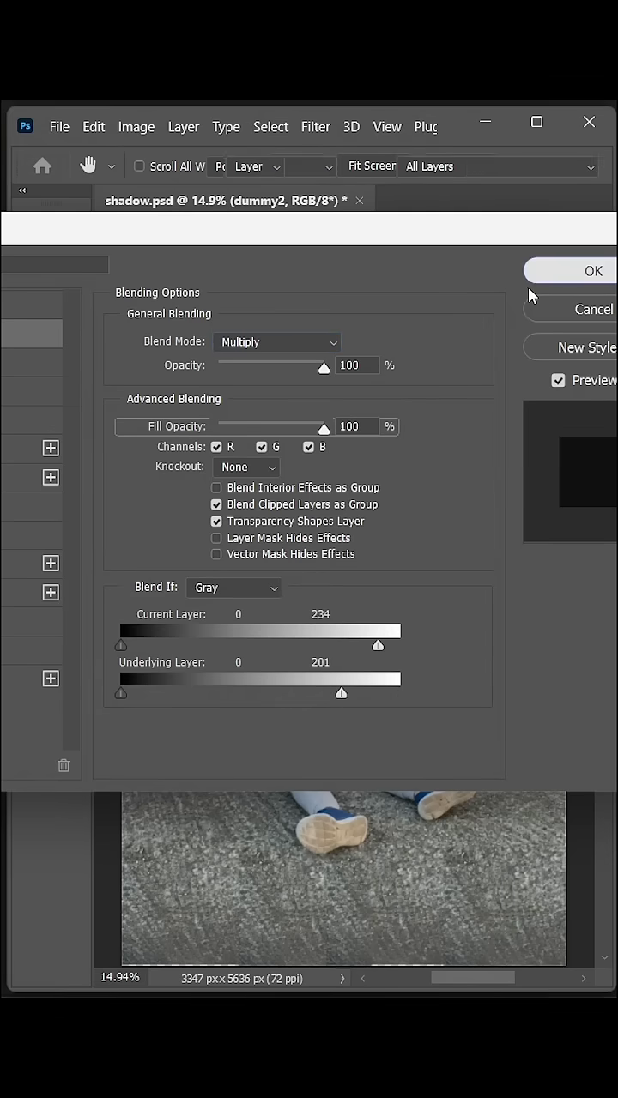
left_click(594, 271)
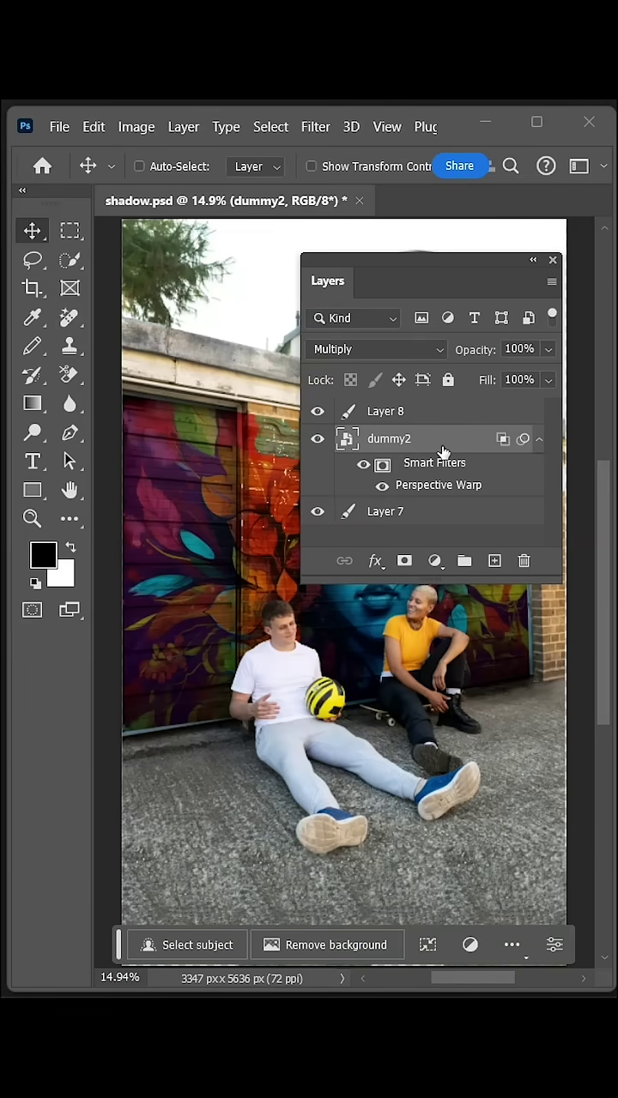